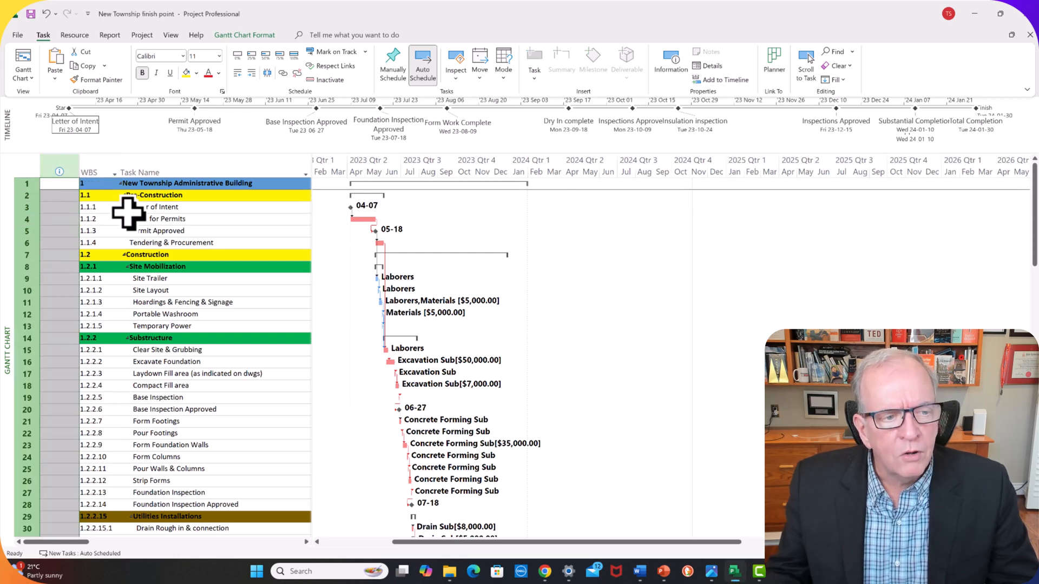
mouse_move(132, 290)
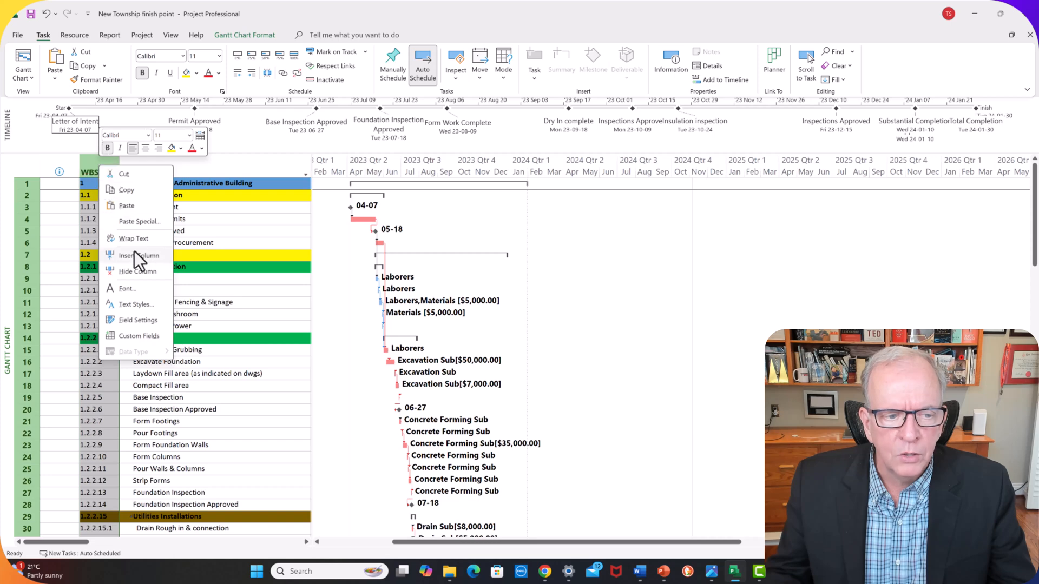
Step: Insert a new blank column just left of the WBS column in the task table
left_click(140, 255)
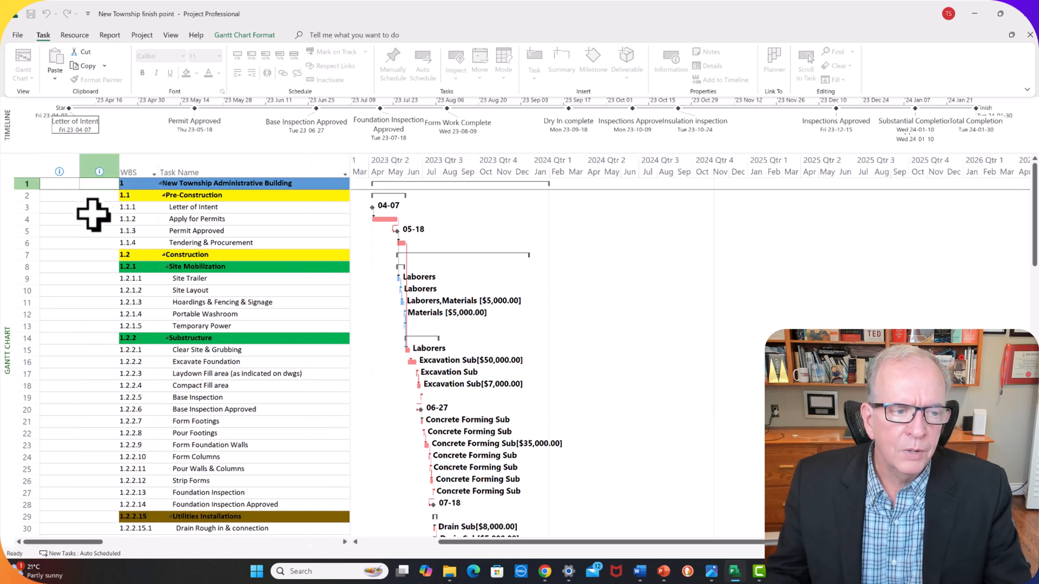
mouse_move(99, 172)
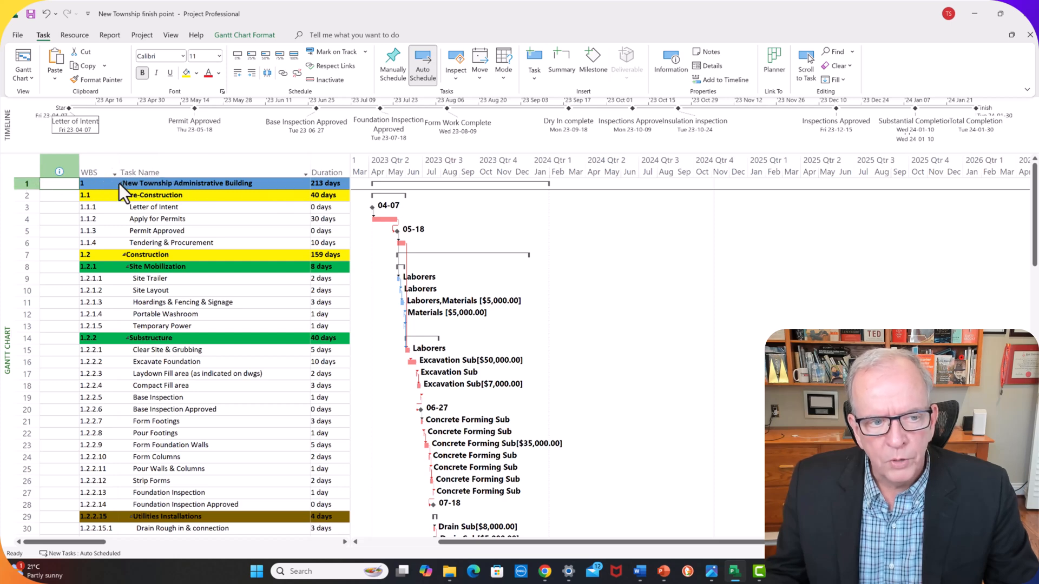
Step: Begin adding a hyperlink to the row 1 summary task via its context menu Link command
right_click(90, 183)
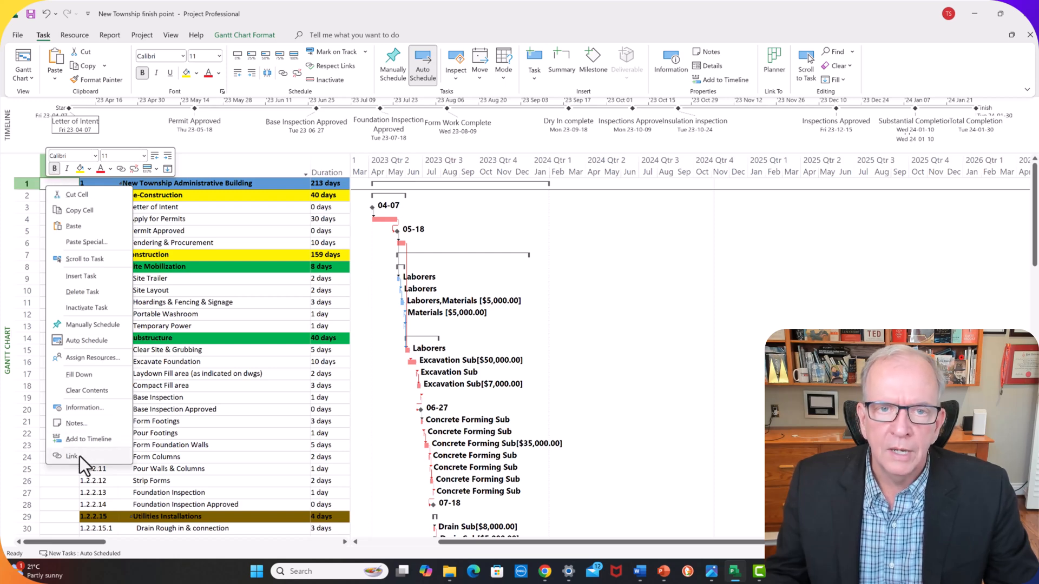
left_click(72, 457)
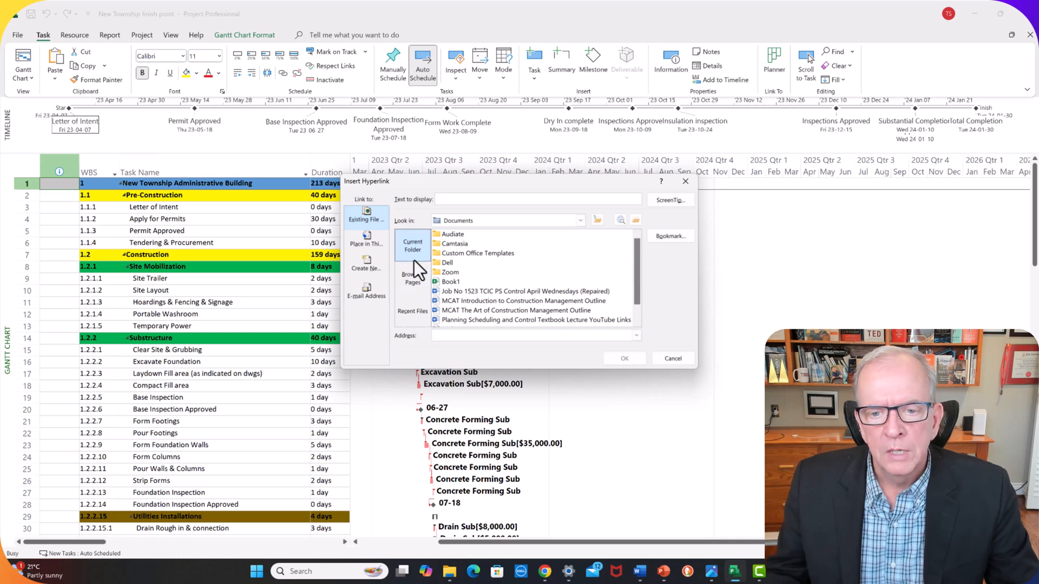
Step: Browse from OneDrive into Dropbox, AAA MS Project Youtube Classroom, Video 25 checklists compilation folder
left_click(598, 221)
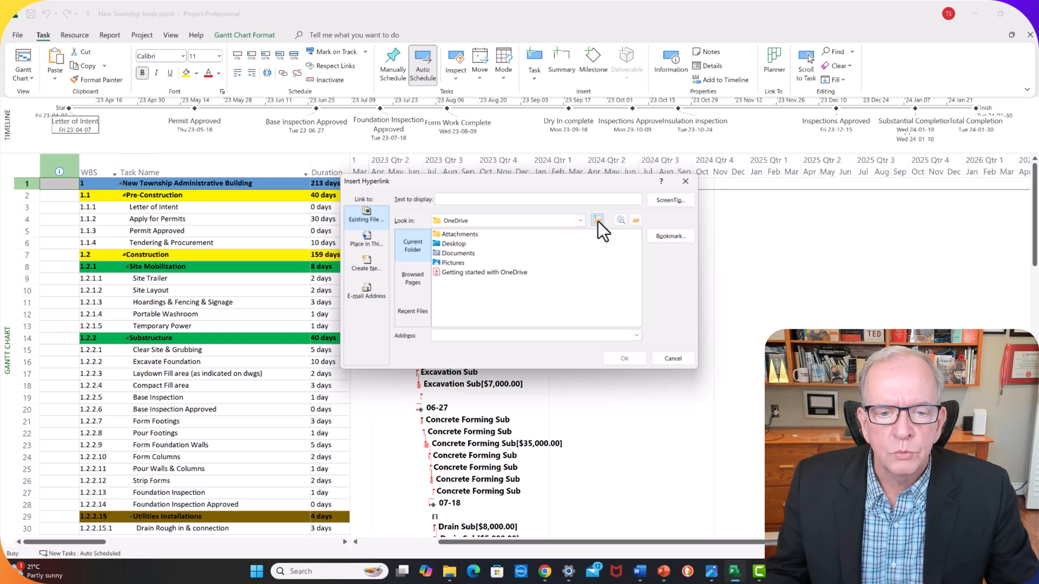
left_click(596, 219)
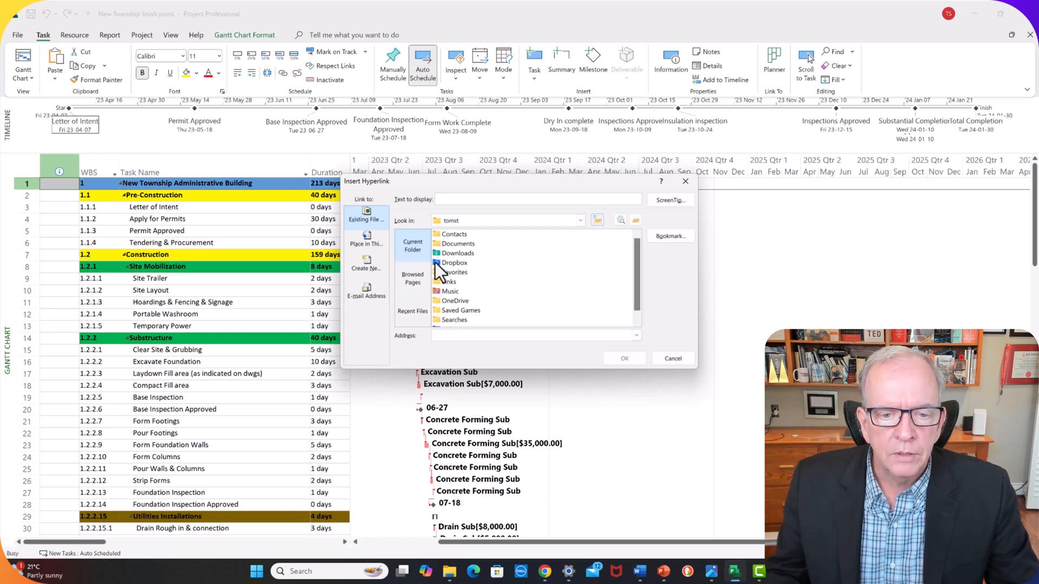
left_click(455, 261)
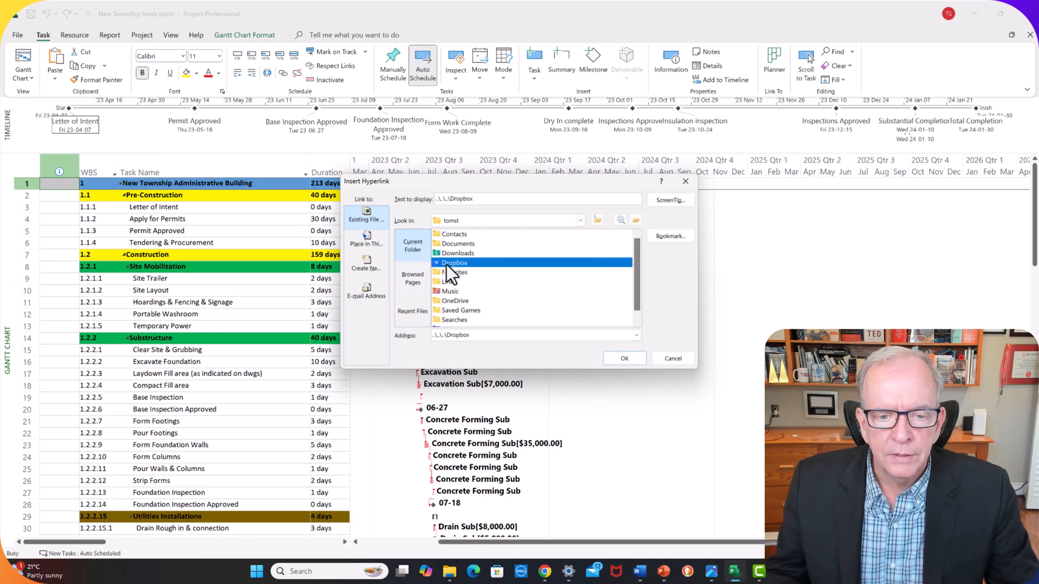
double_click(454, 261)
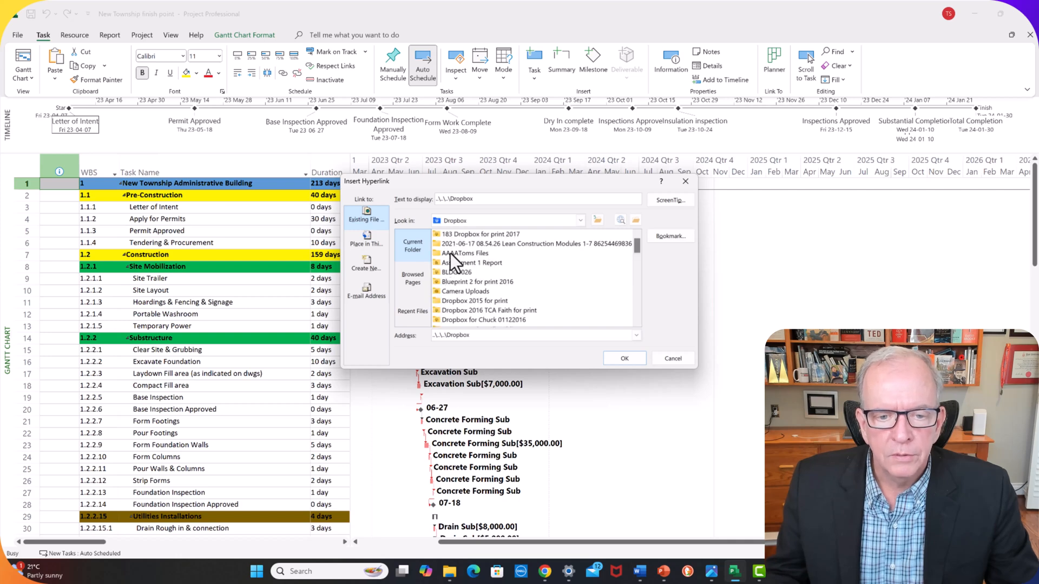
double_click(468, 253)
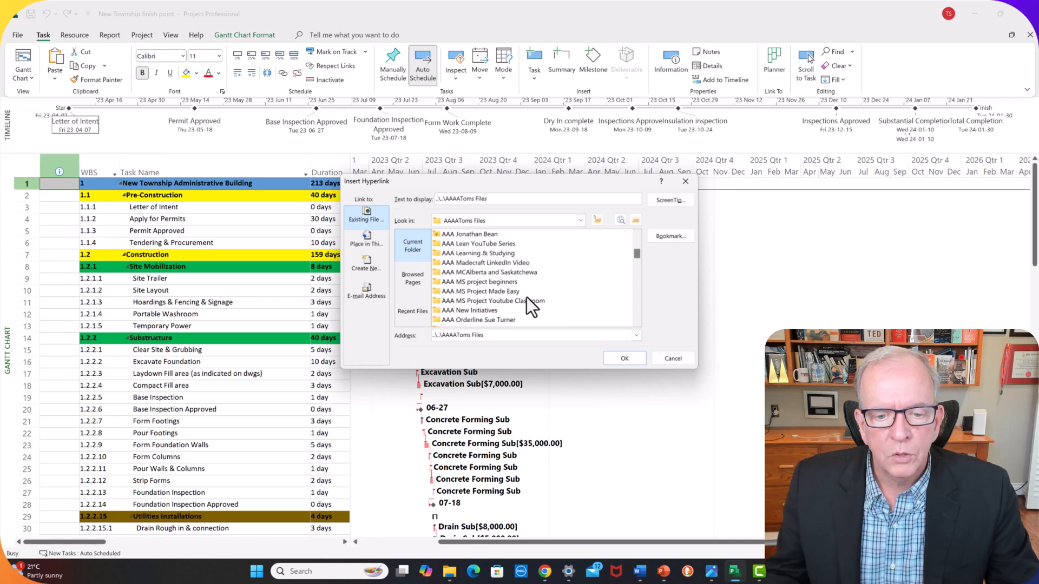
double_click(490, 301)
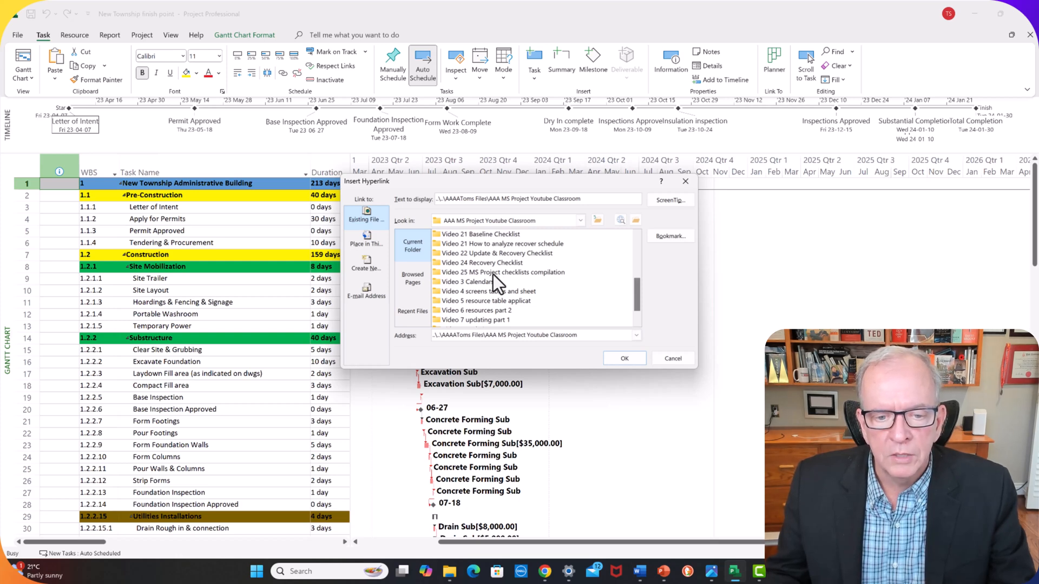
double_click(504, 273)
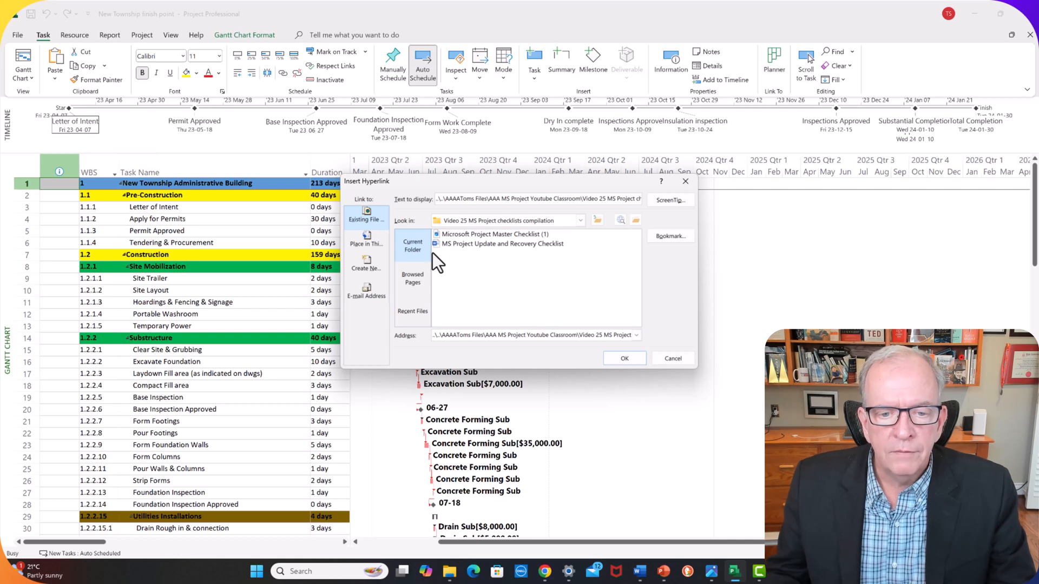
Step: Link the summary task to the MS Project Update and Recovery Checklist file
left_click(501, 244)
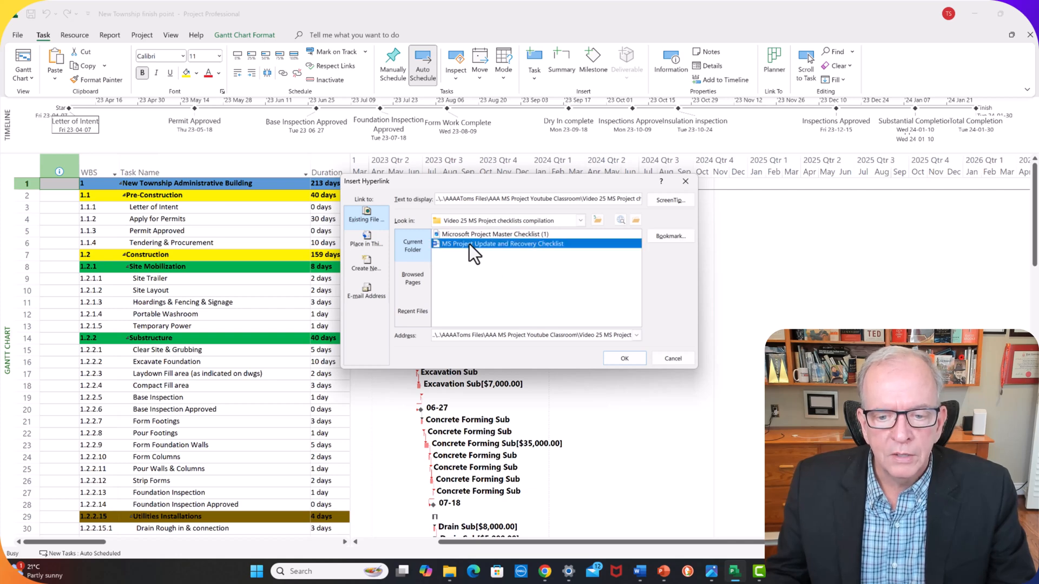
left_click(671, 358)
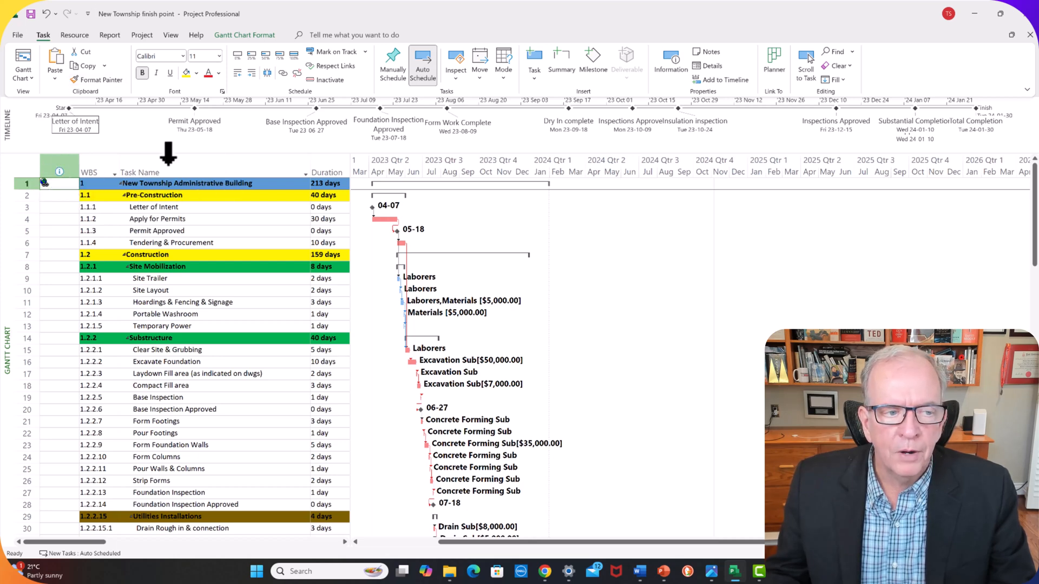
mouse_move(59, 197)
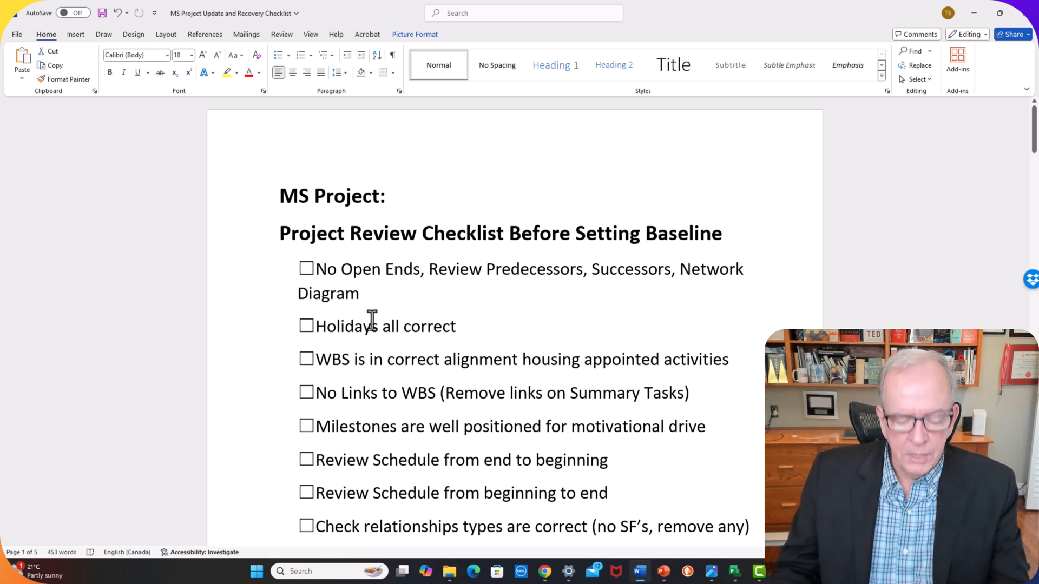
key("alt")
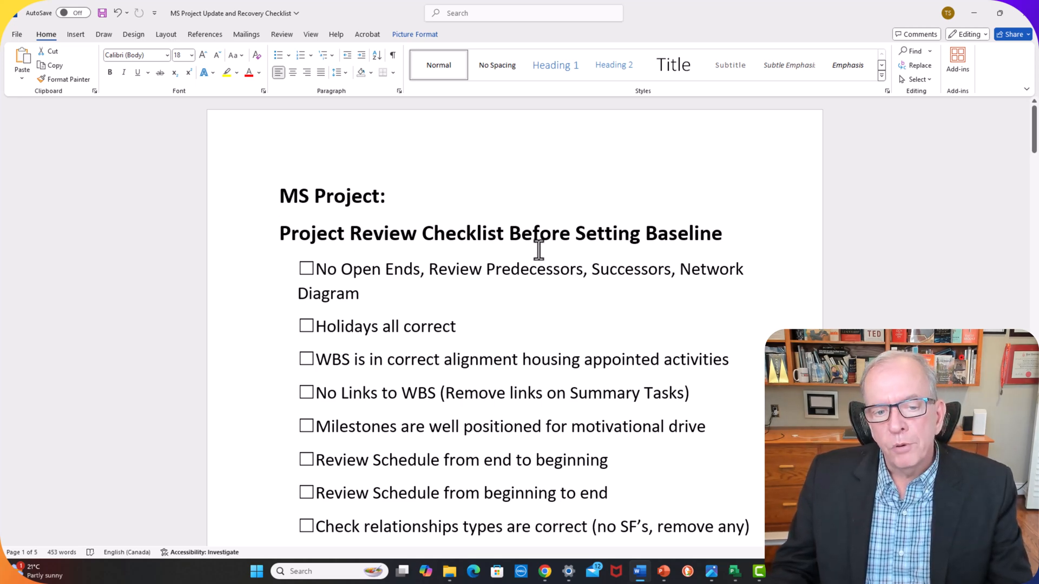
scroll("down", 3)
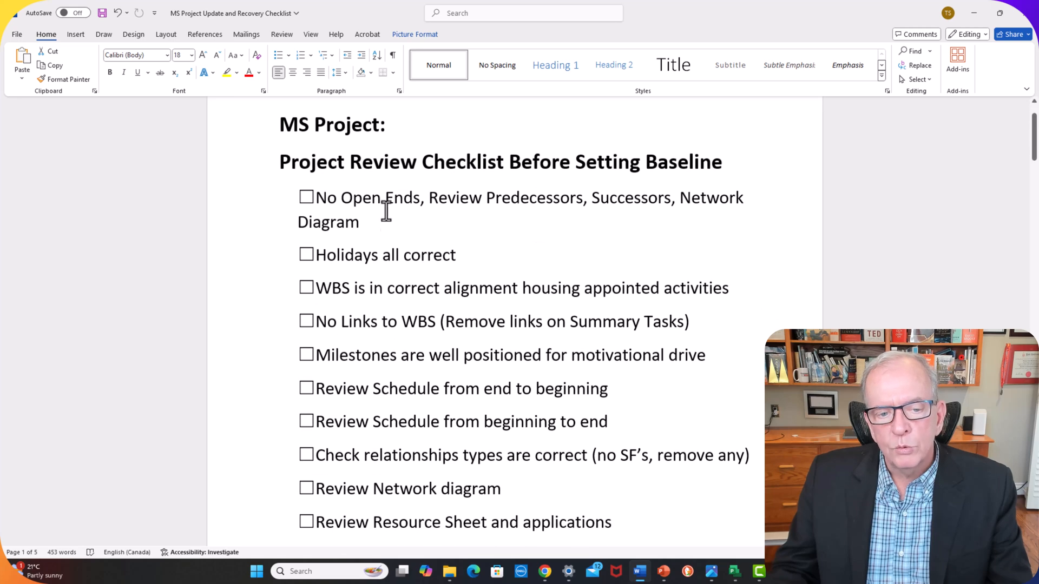
mouse_move(401, 331)
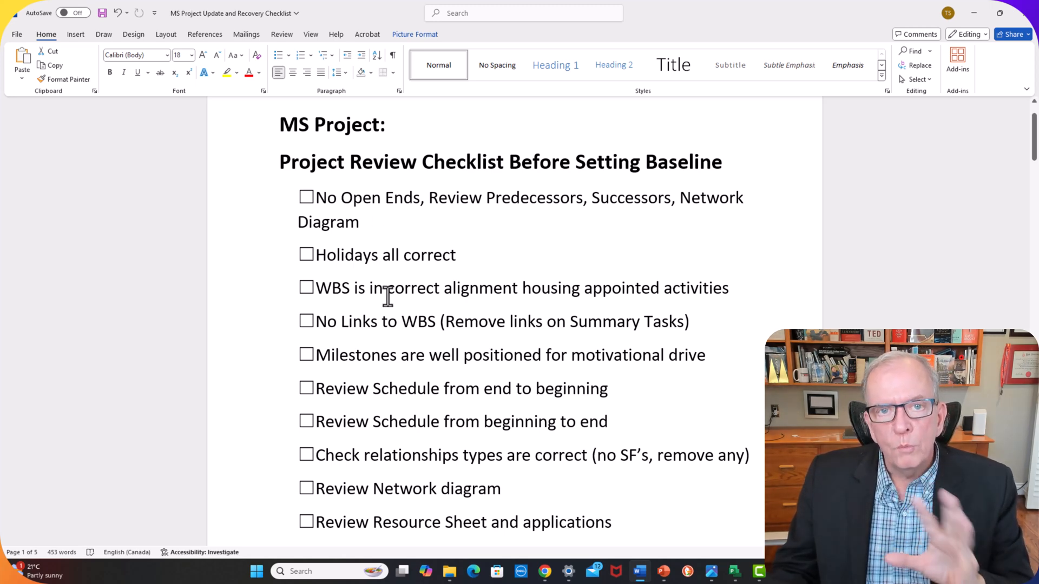
scroll("down", 3)
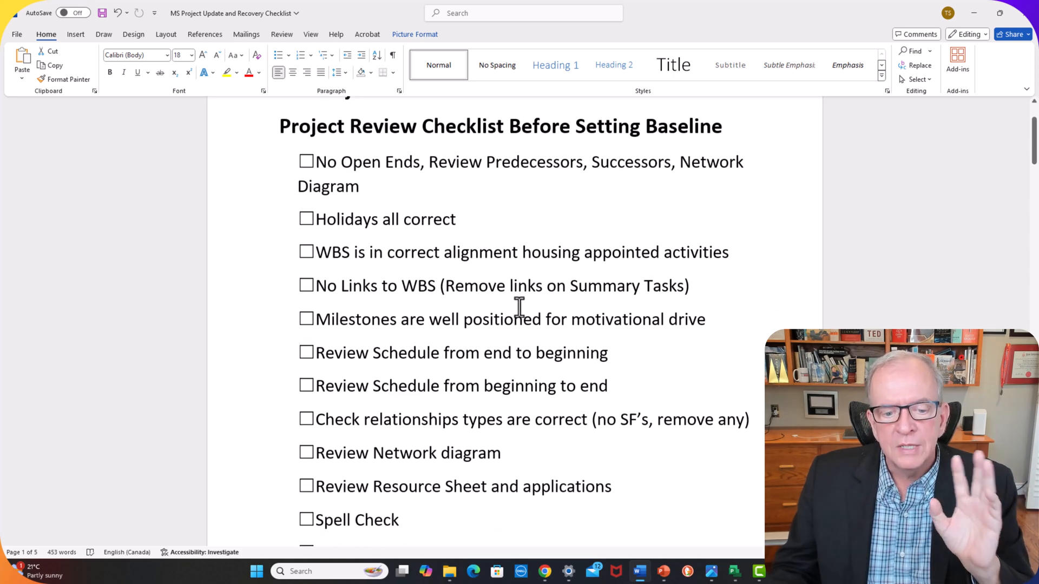
scroll("down", 3)
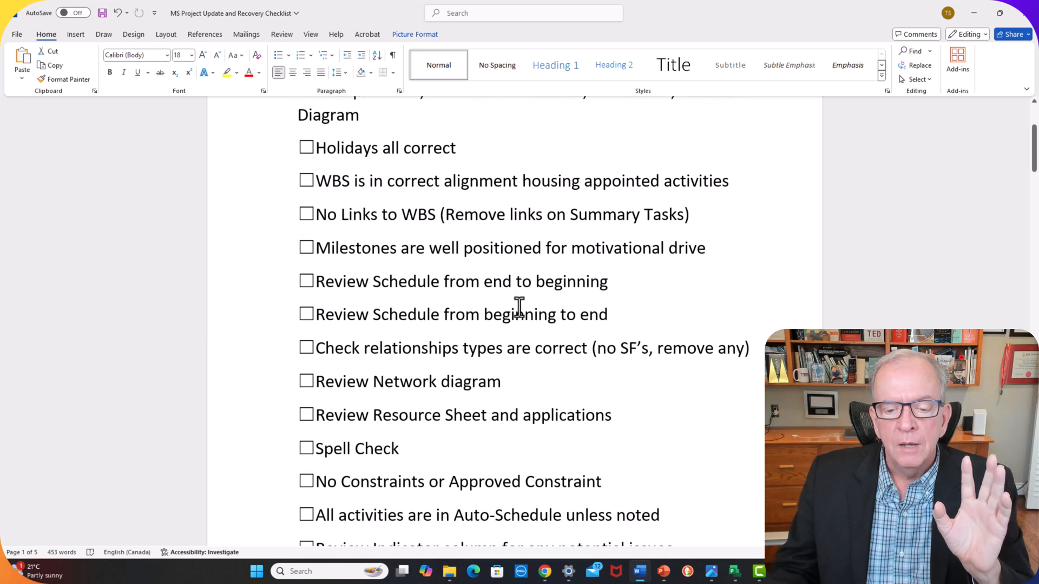
scroll("down", 3)
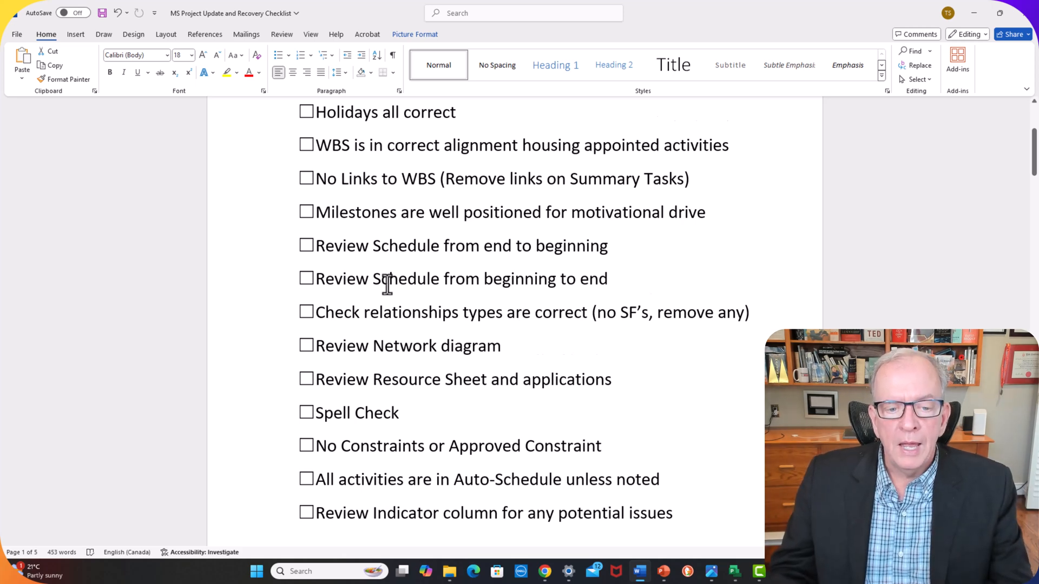
scroll("down", 3)
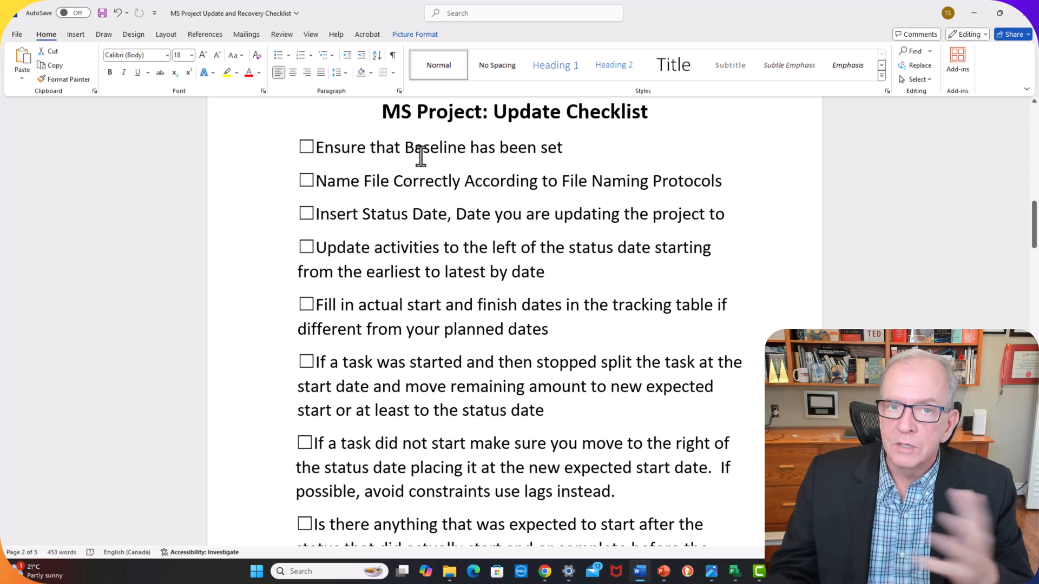
mouse_move(431, 180)
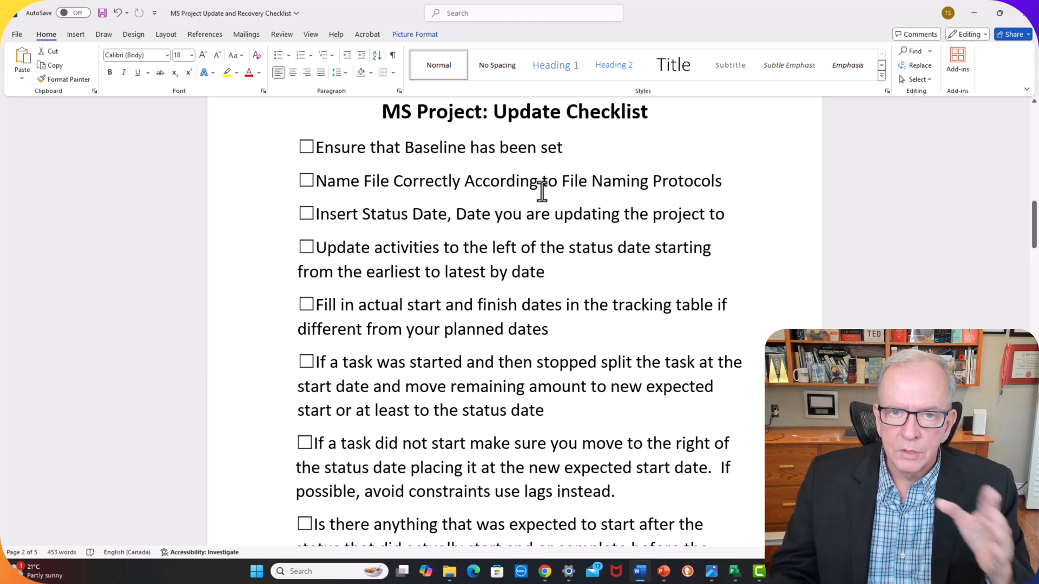
scroll("down", 3)
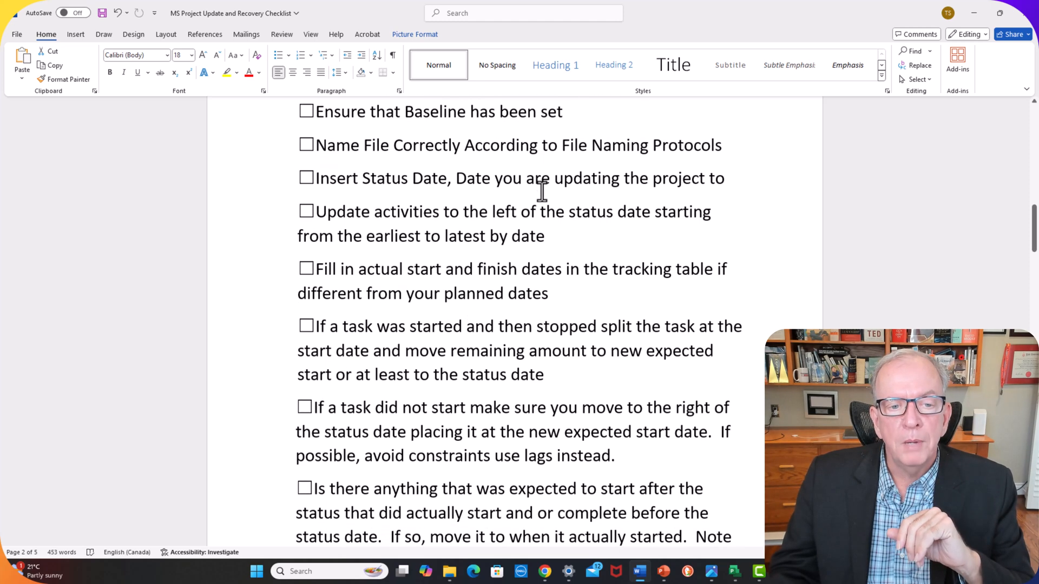
scroll("down", 3)
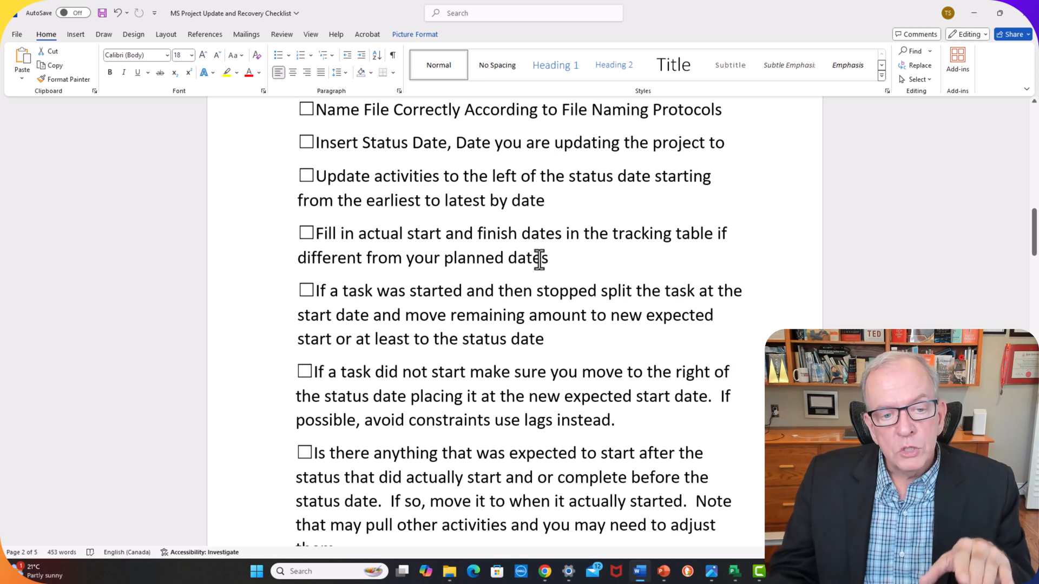
scroll("down", 3)
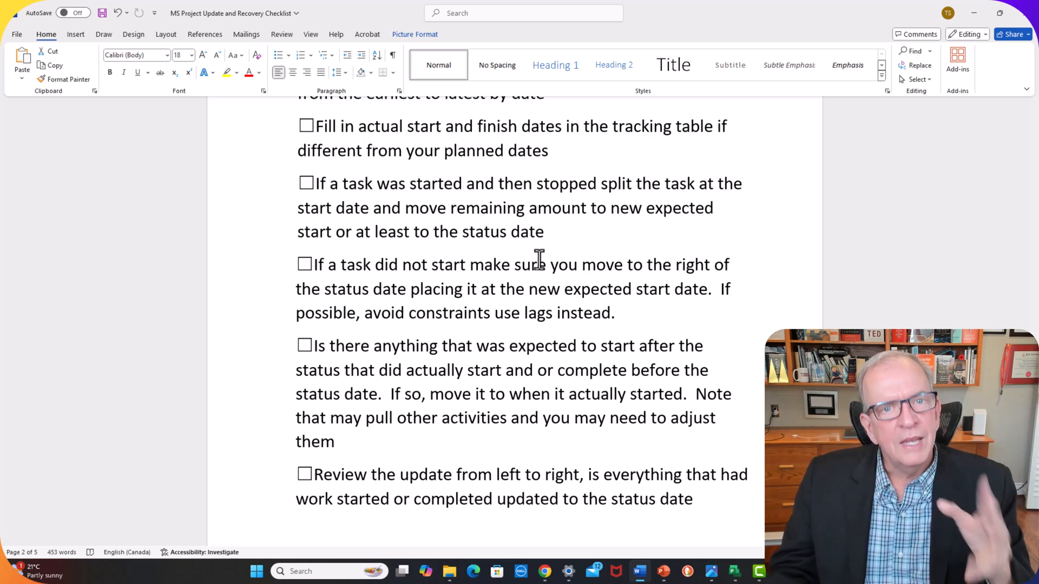
scroll("down", 3)
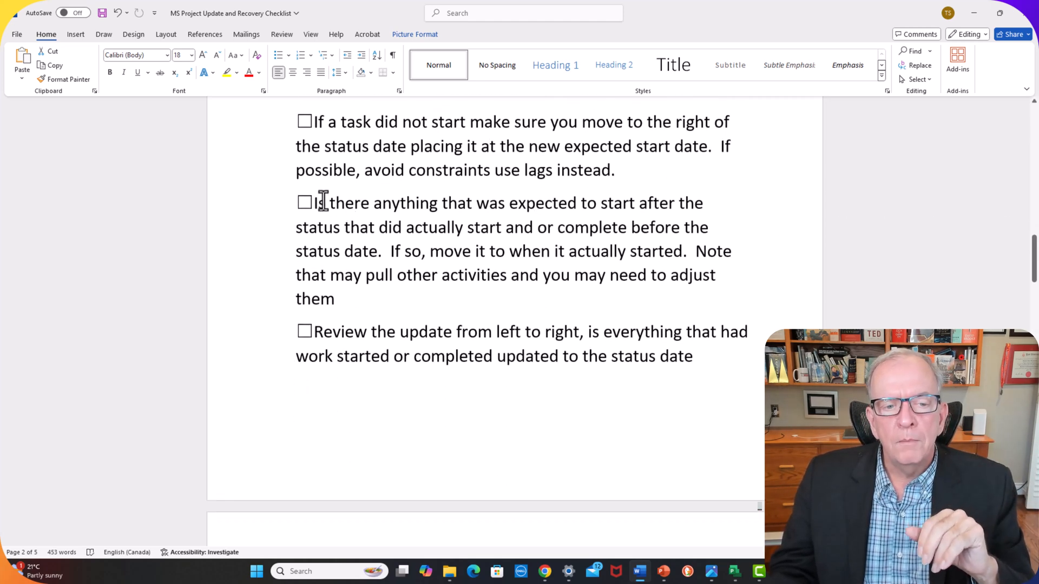
Step: Tick the 'expected to start' update item and move down to the Recovery Checklist's final items
left_click(304, 203)
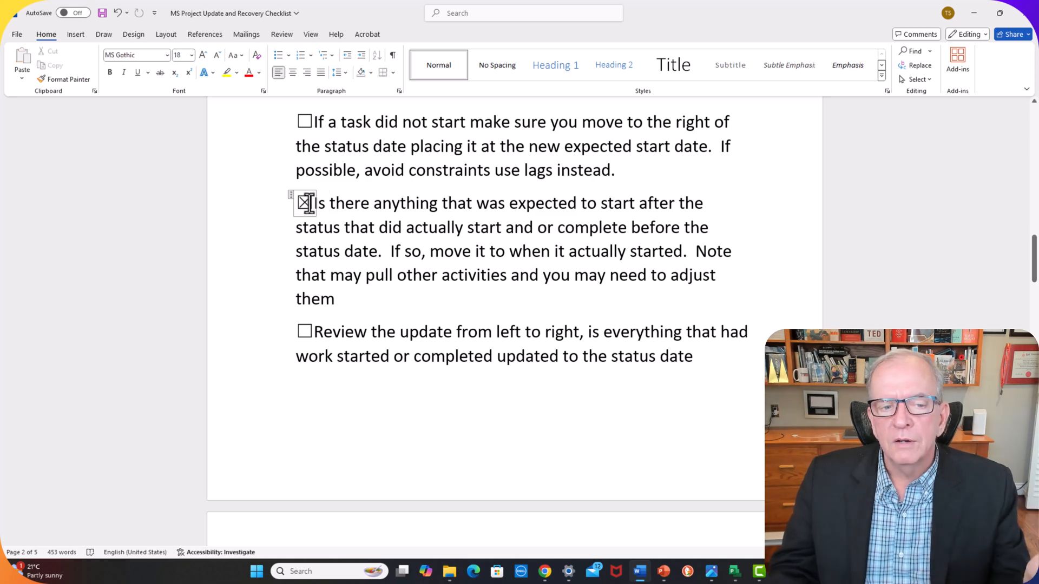
scroll("down", 3)
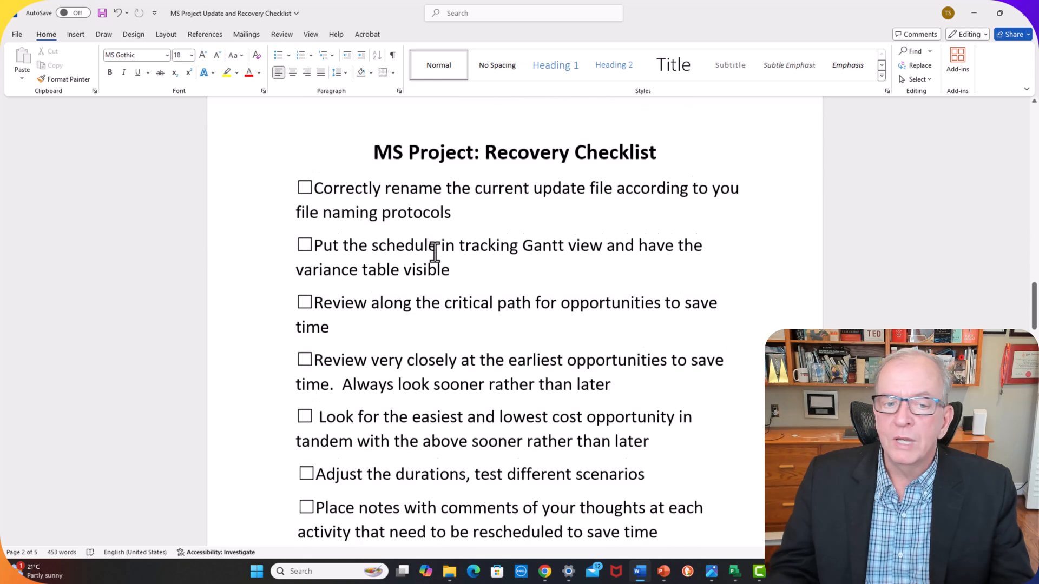
scroll("down", 3)
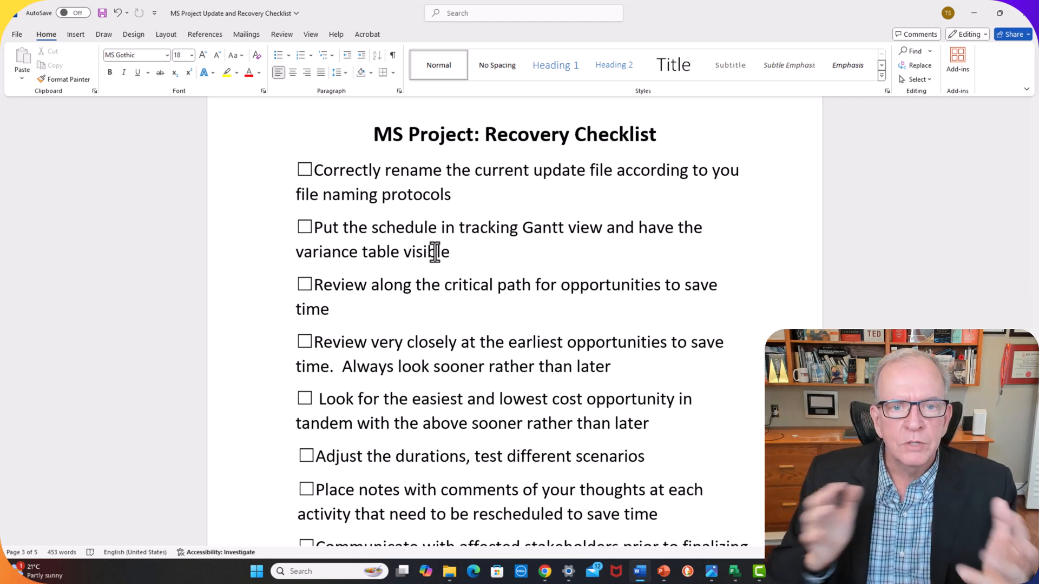
scroll("down", 3)
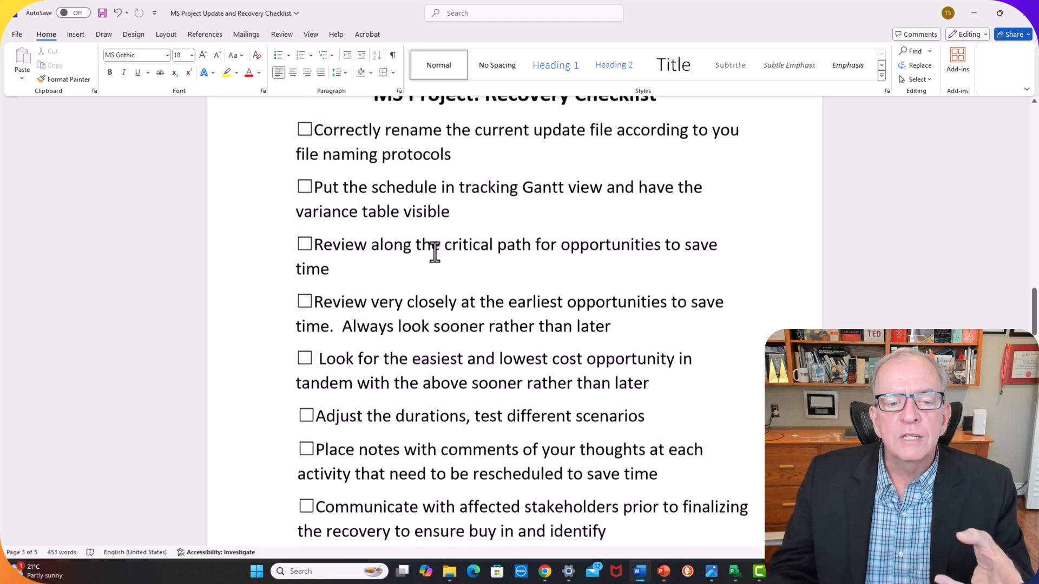
scroll("down", 3)
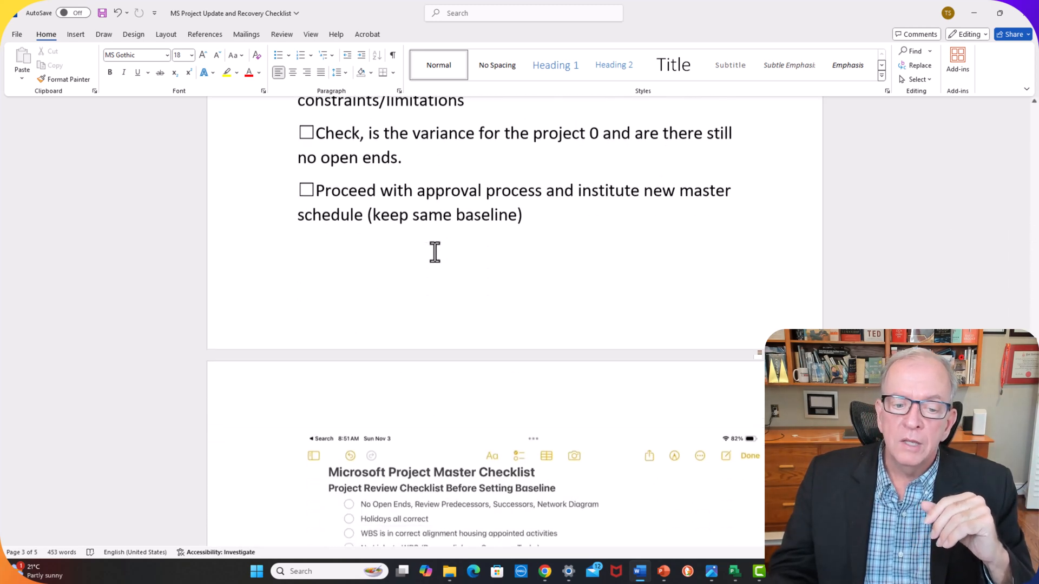
scroll("down", 3)
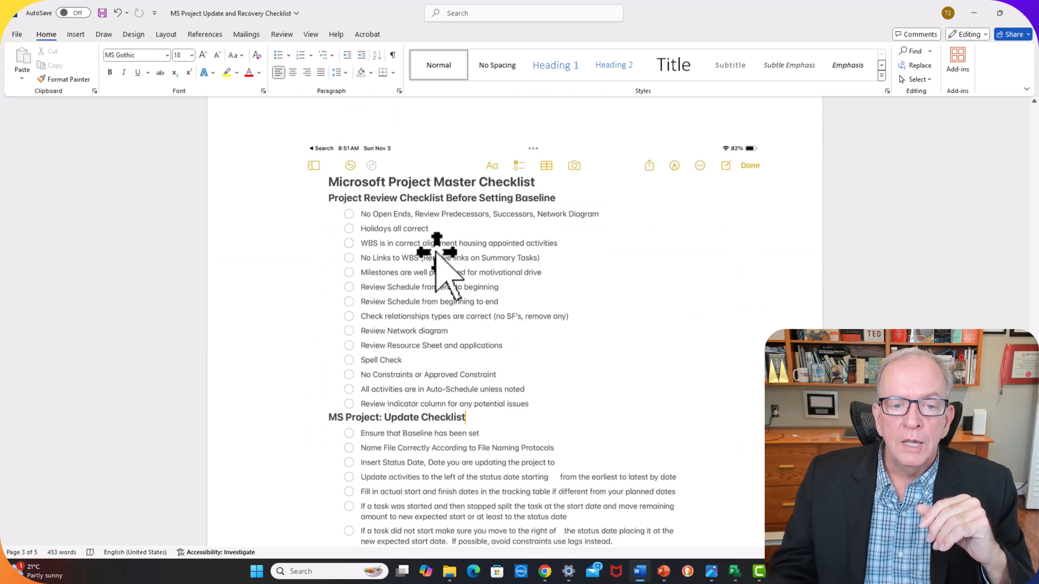
scroll("down", 3)
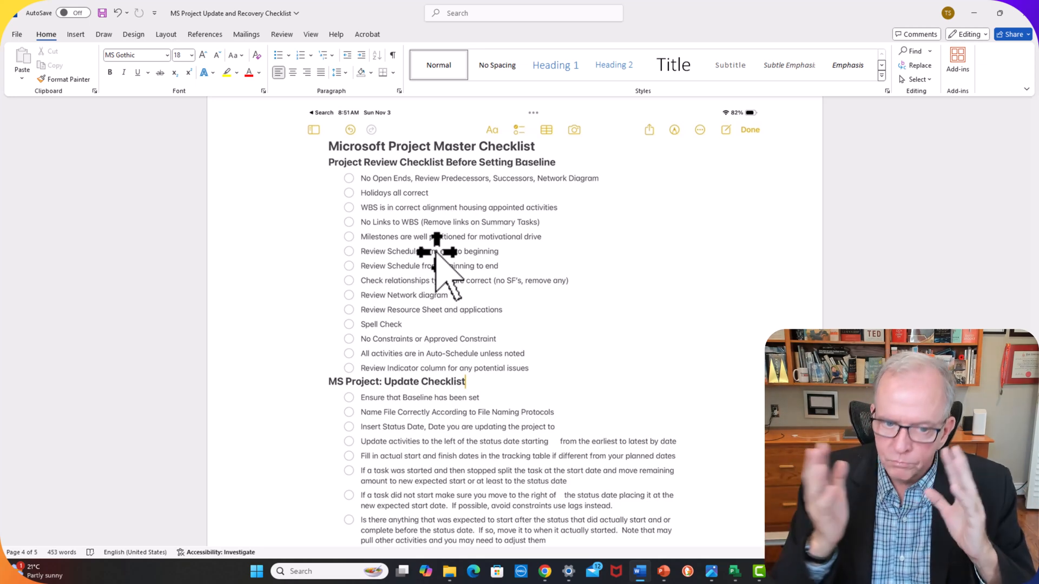
mouse_move(438, 221)
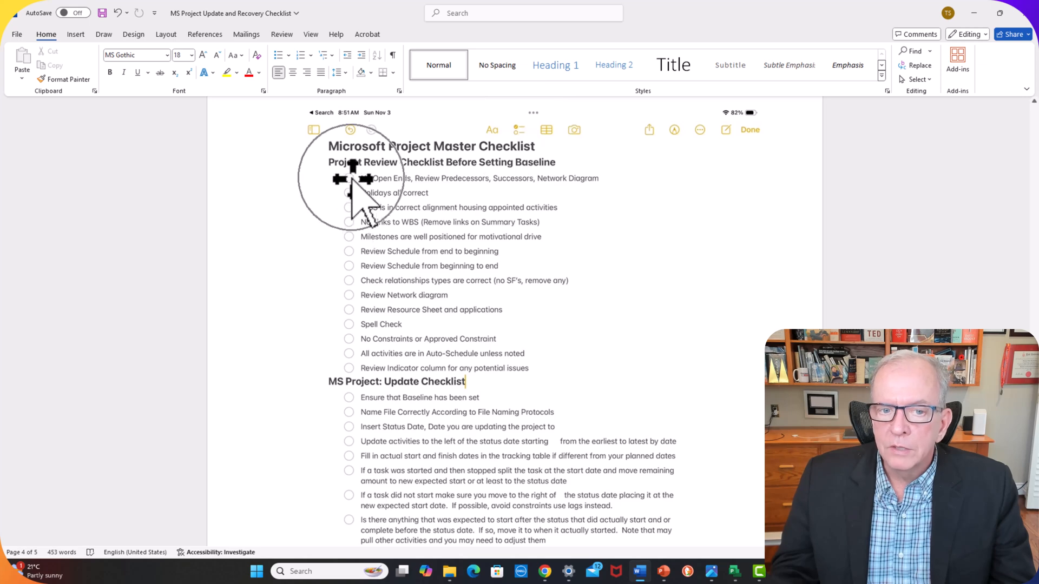
mouse_move(520, 132)
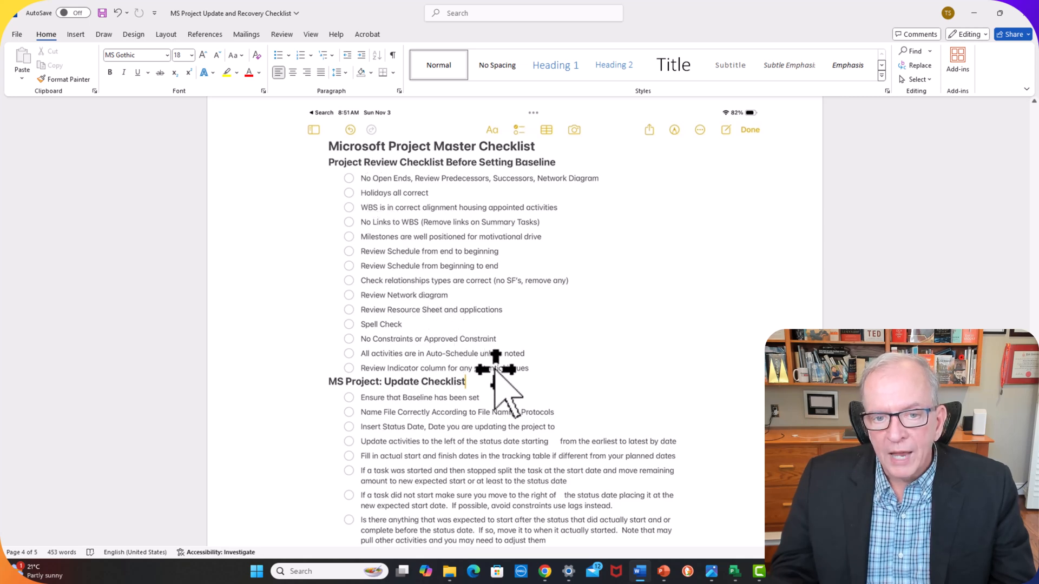
mouse_move(377, 212)
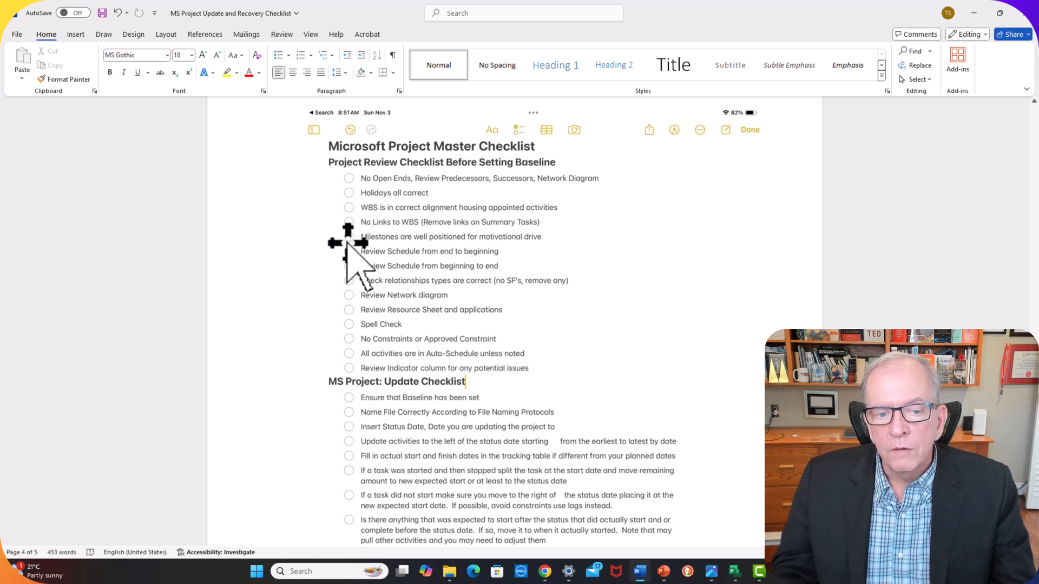
mouse_move(375, 385)
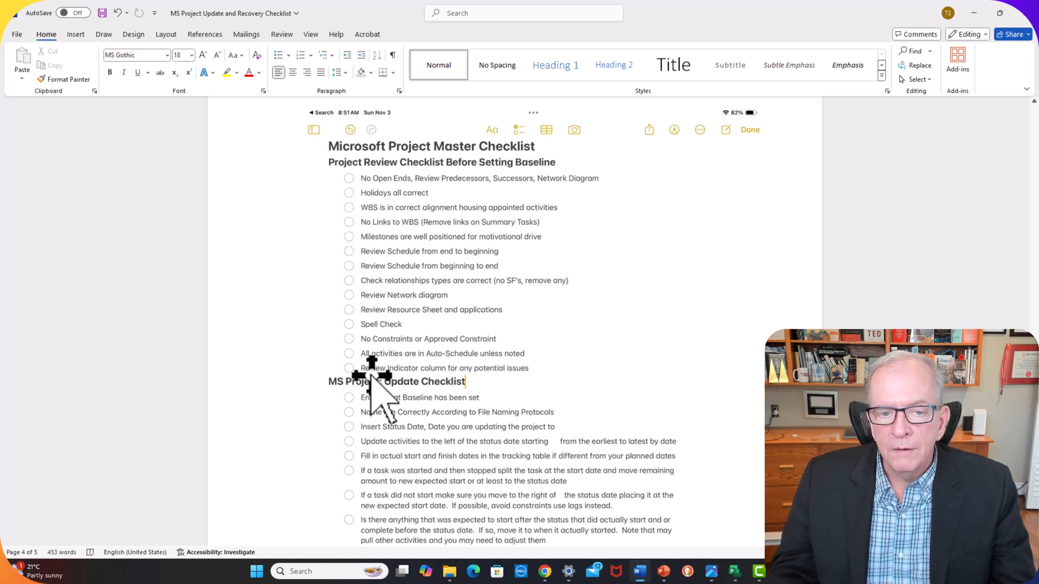
mouse_move(374, 371)
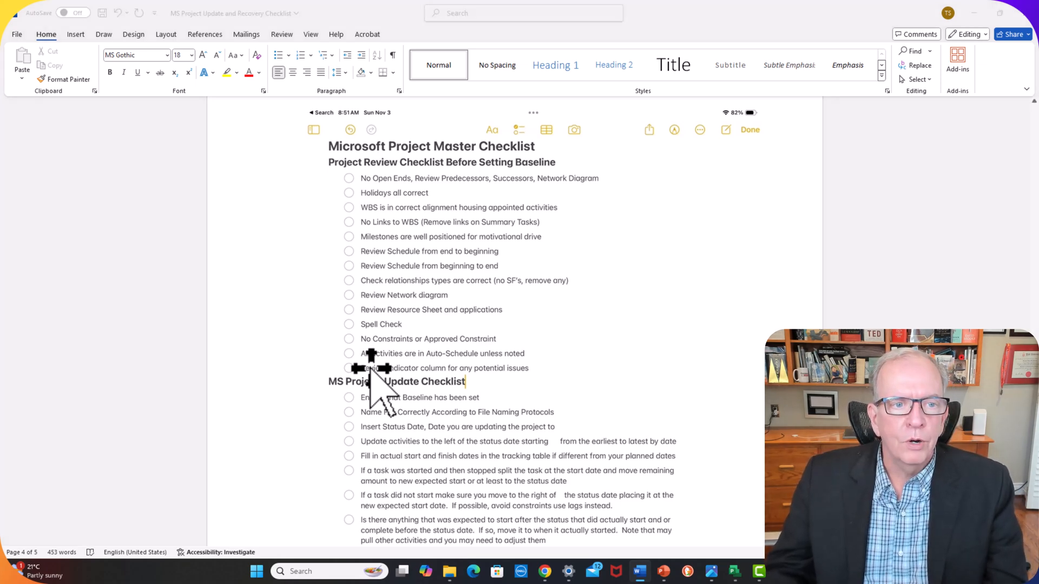
Step: Bring the Word checklist document back into focus
left_click(664, 571)
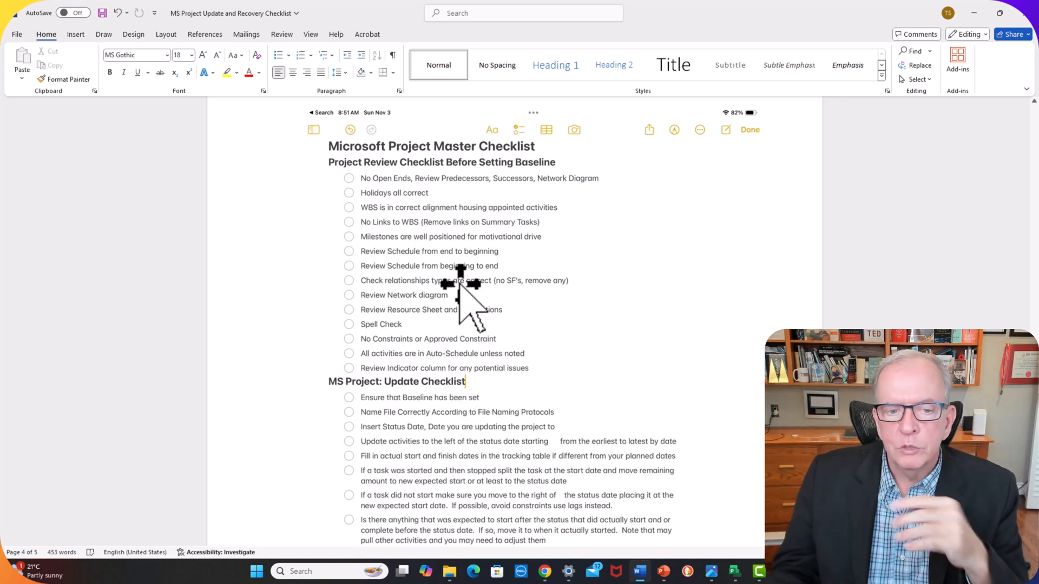
mouse_move(355, 199)
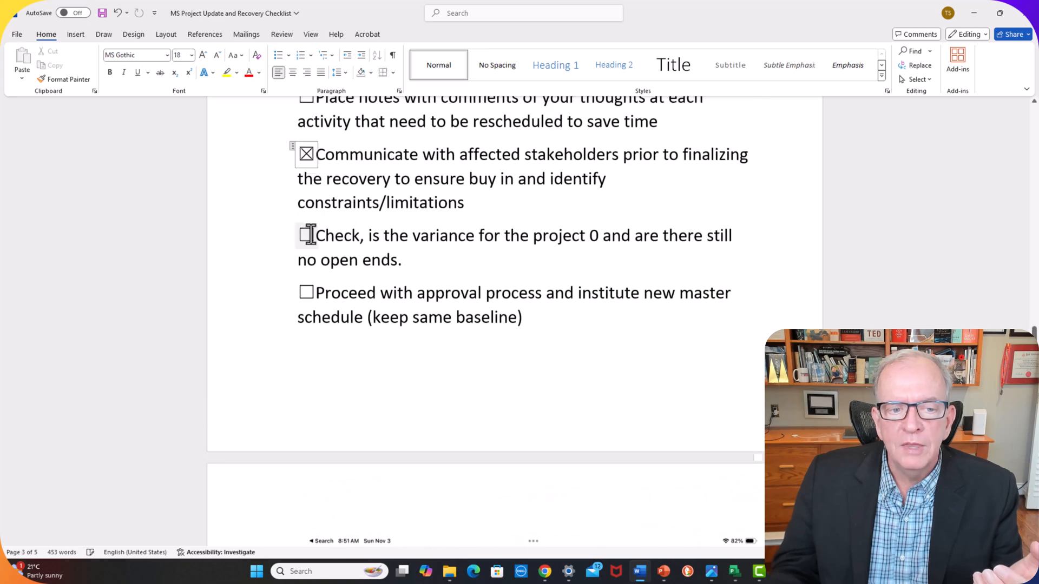
Step: Toggle the variance check and stakeholder communication checkboxes so both end up unticked
left_click(305, 235)
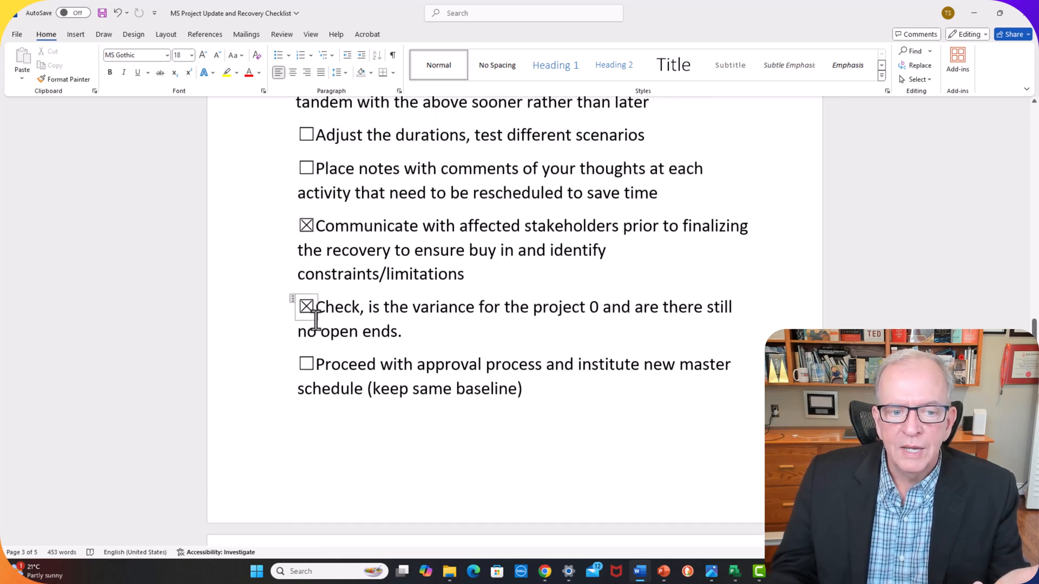
left_click(305, 306)
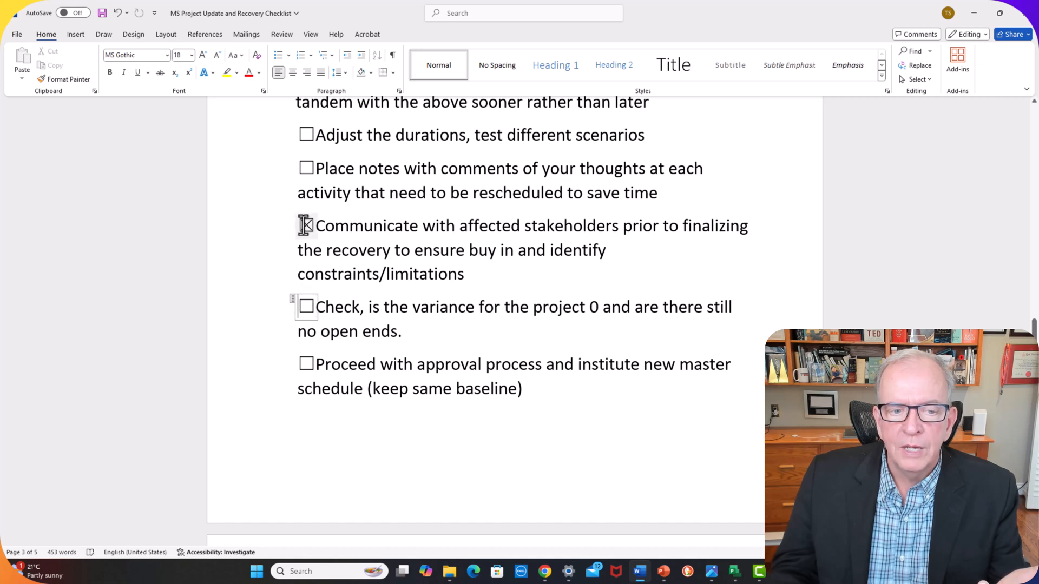
scroll("up", 3)
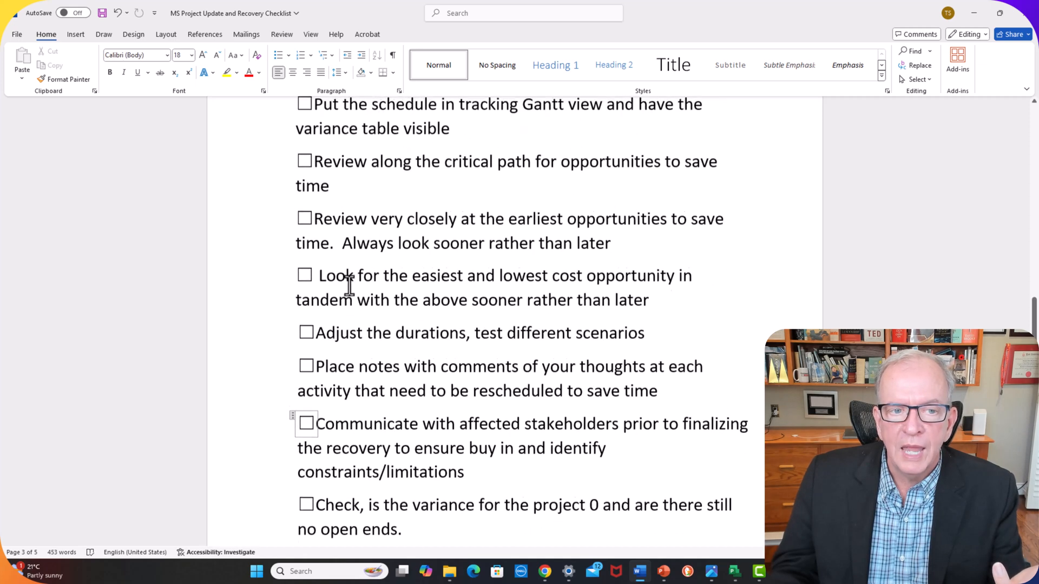